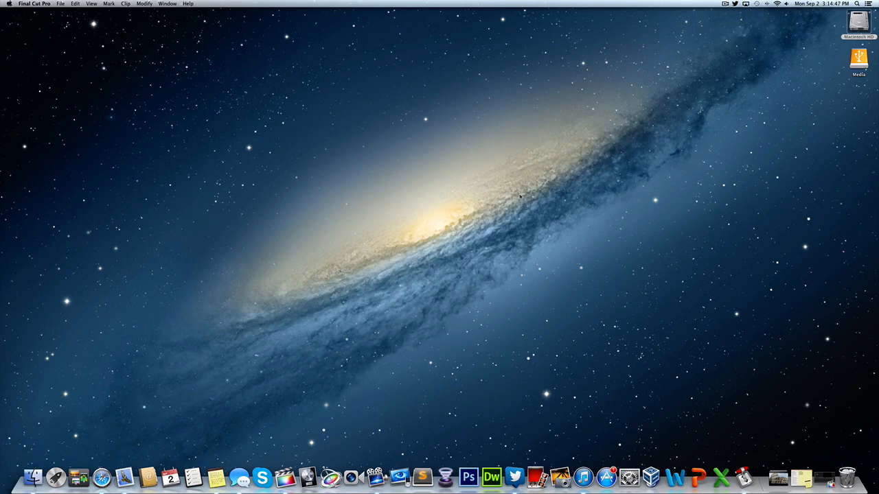
pyautogui.moveTo(500, 185)
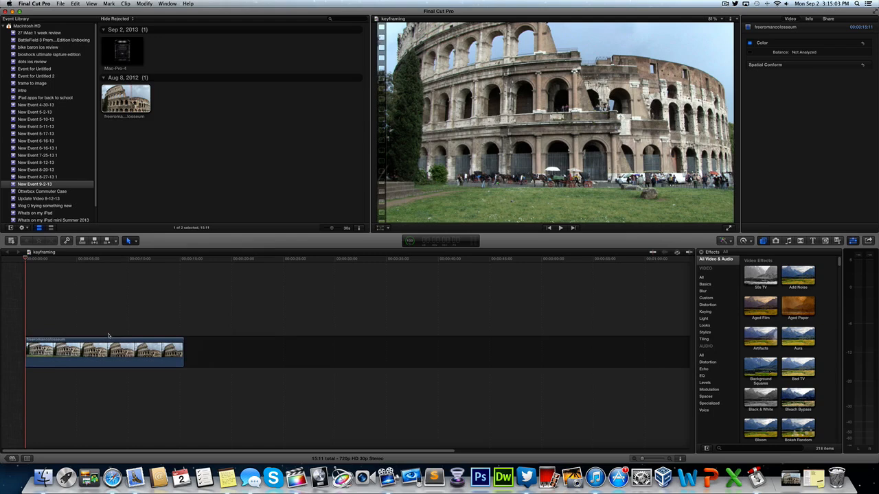
# Step: Option-drag the Colosseum clip to place a connected duplicate directly above the original
pyautogui.click(801, 19)
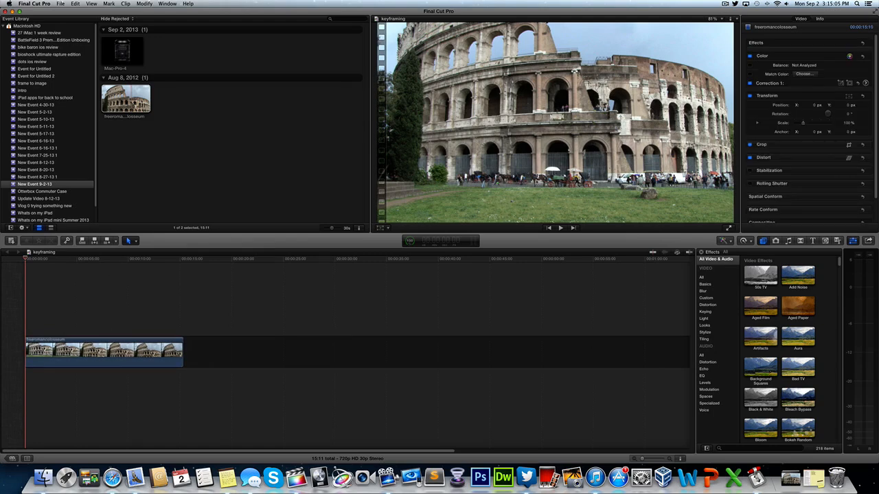
pyautogui.moveTo(31, 264)
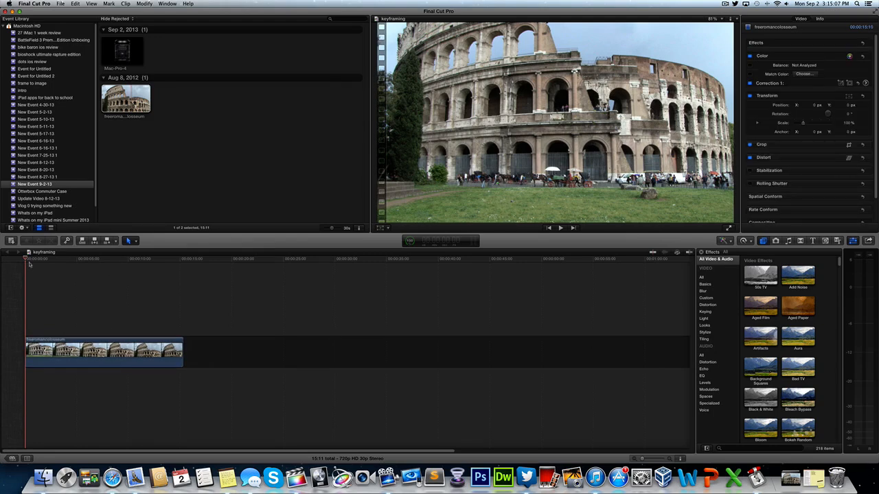
pyautogui.click(159, 258)
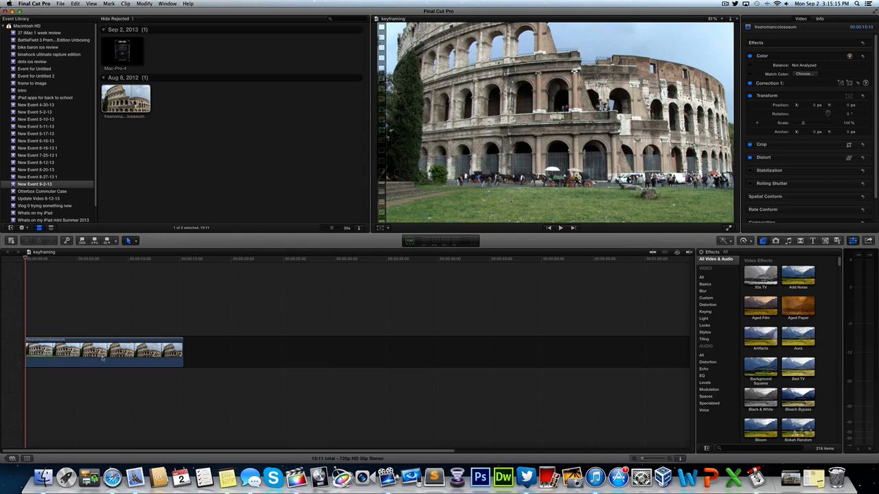
pyautogui.moveTo(181, 351); pyautogui.dragTo(156, 351)
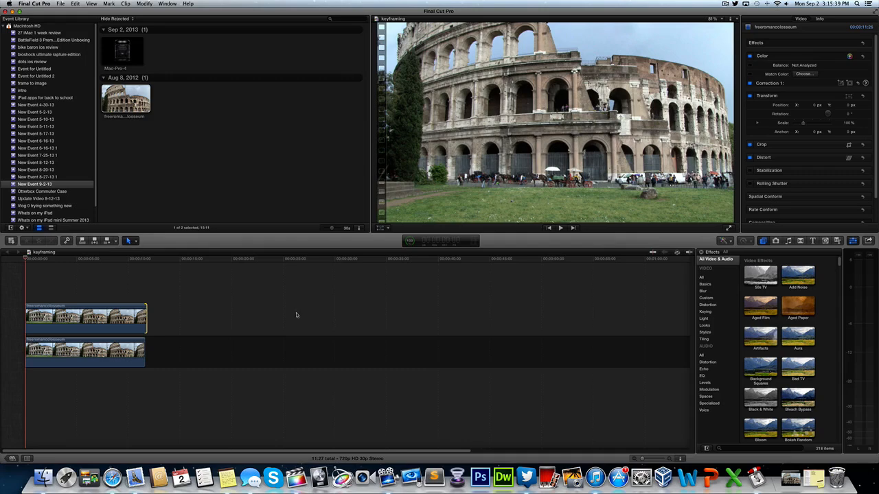
# Step: Set the upper Colosseum clip's Compositing Blend Mode to Overlay in the Video Inspector
pyautogui.click(85, 317)
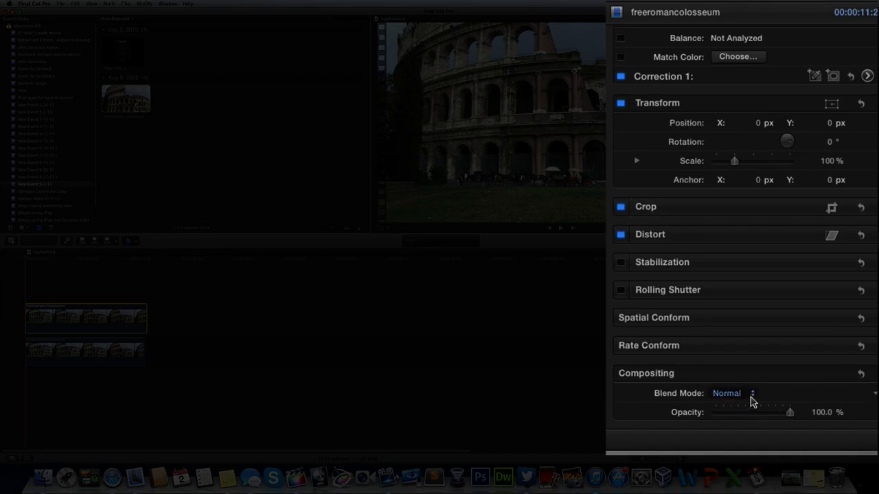
pyautogui.click(752, 393)
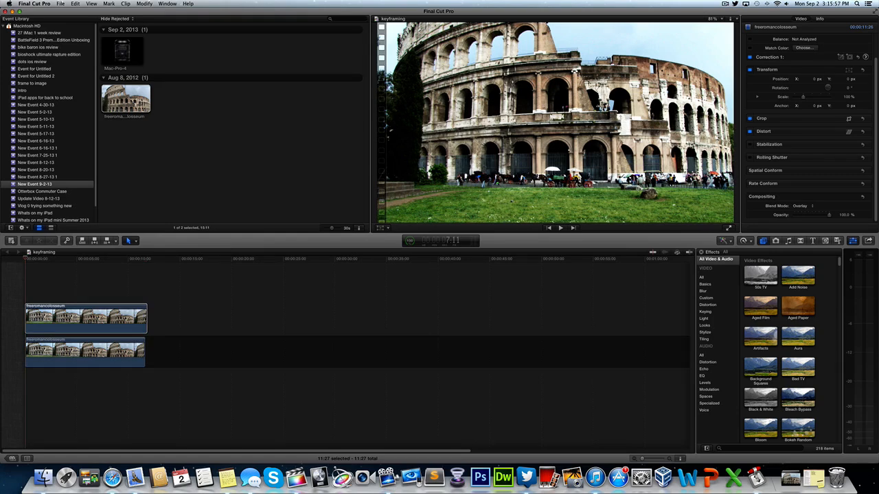
pyautogui.moveTo(305, 354)
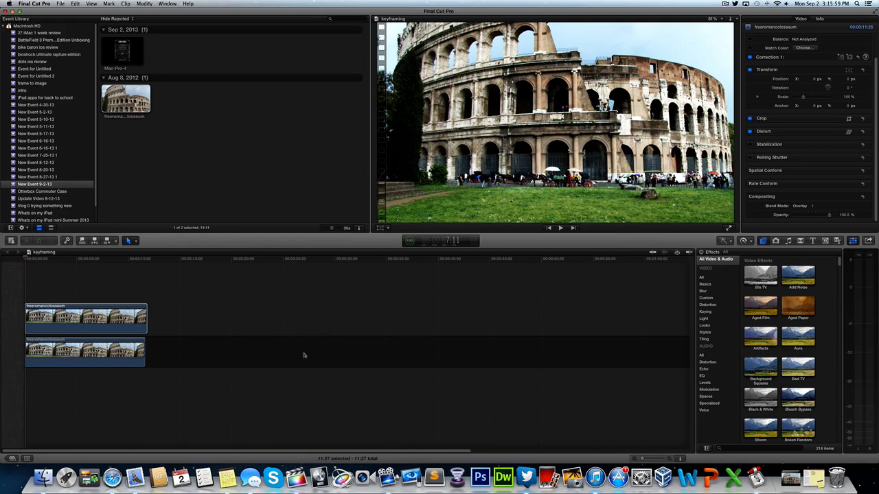
# Step: Add a Color Board correction to the bottom Colosseum clip and show its Saturation pucks
pyautogui.click(85, 352)
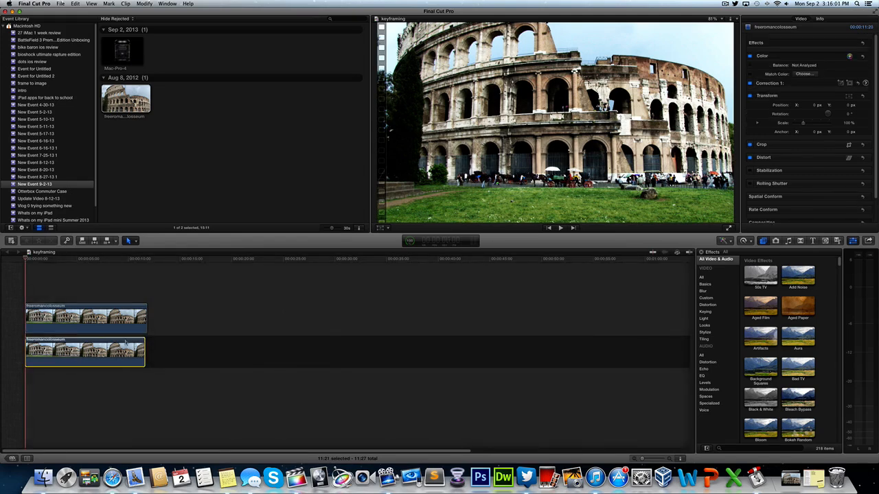
pyautogui.moveTo(138, 331)
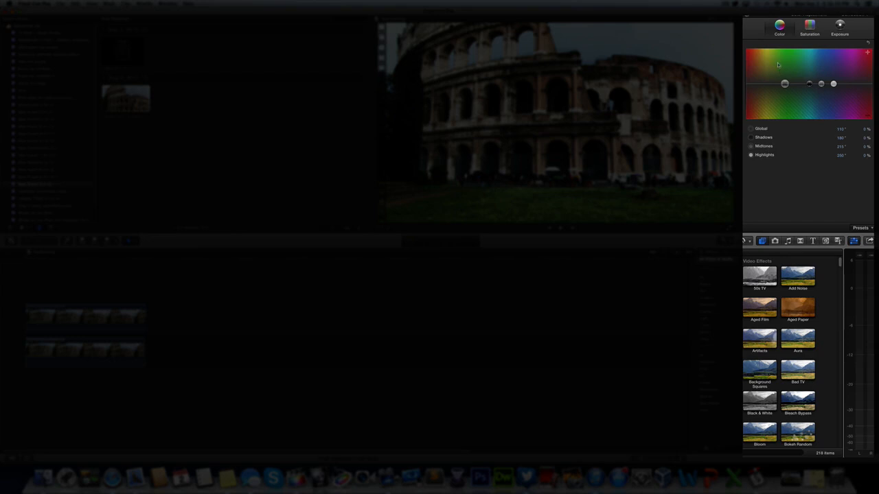
pyautogui.click(810, 28)
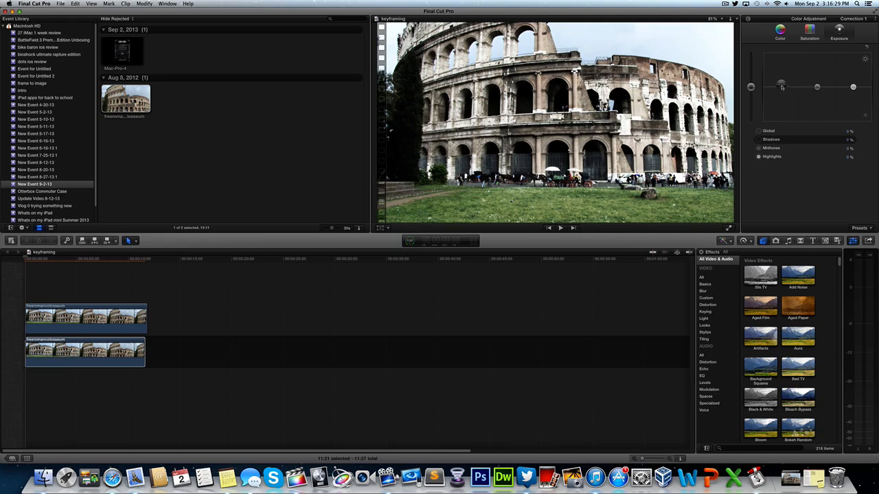
# Step: Lower the shadow, midtone and highlight Saturation pucks to drain colour from the bottom clip
pyautogui.moveTo(781, 88); pyautogui.dragTo(779, 95)
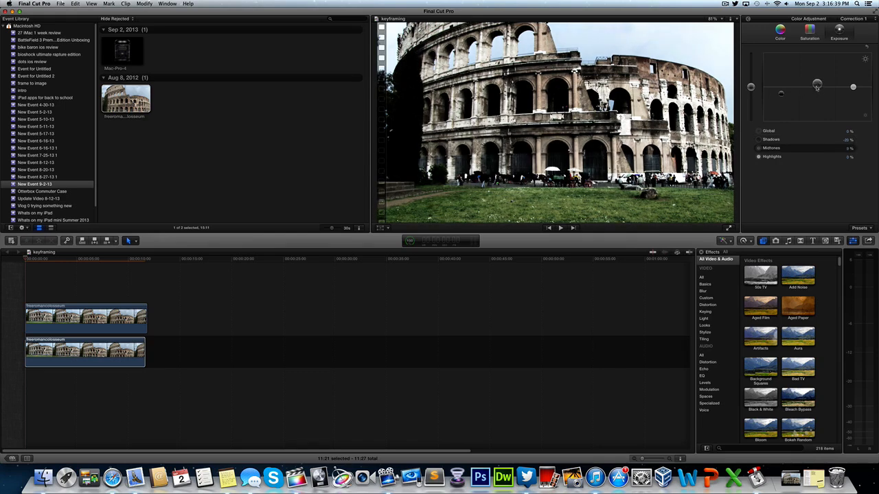
pyautogui.moveTo(817, 87); pyautogui.dragTo(817, 81)
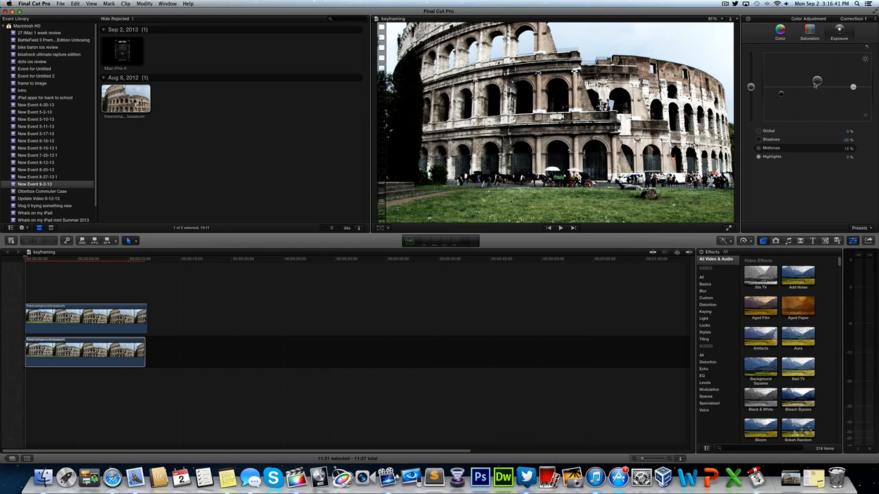
pyautogui.moveTo(817, 81); pyautogui.dragTo(854, 82)
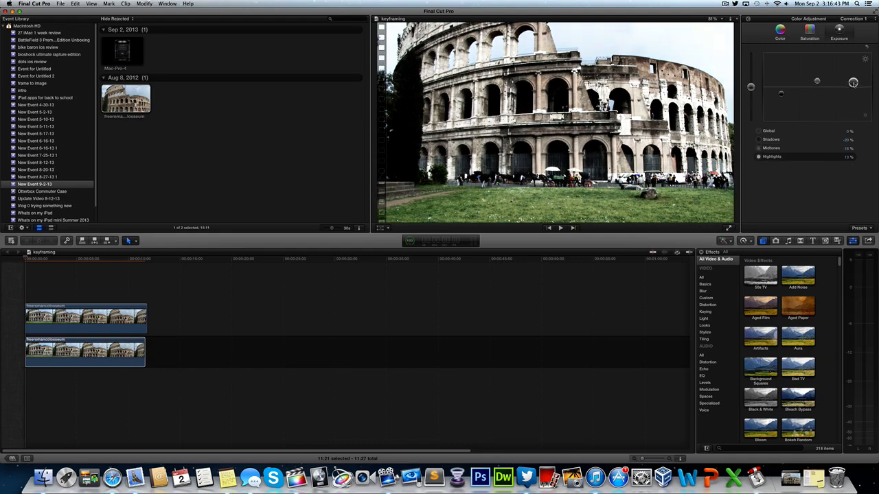
pyautogui.moveTo(852, 83); pyautogui.dragTo(853, 89)
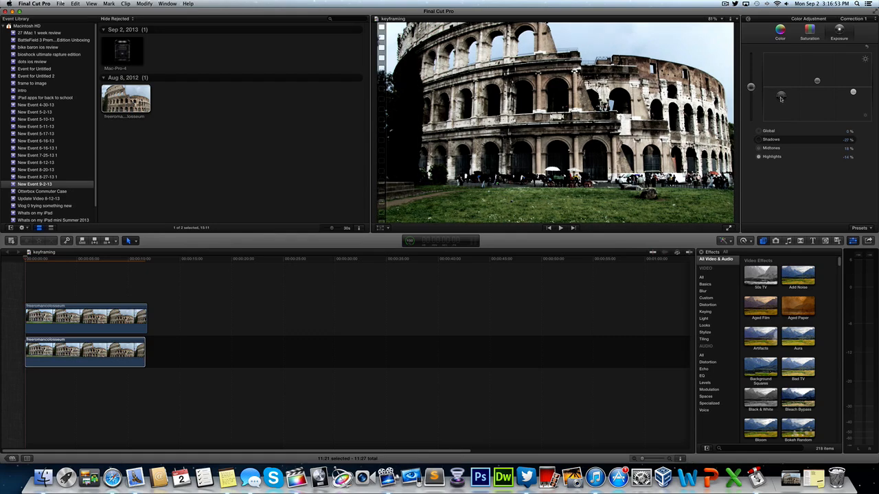
# Step: Pull the Exposure pucks down to darken the bottom clip's shadows and midtones
pyautogui.moveTo(780, 95); pyautogui.dragTo(795, 93)
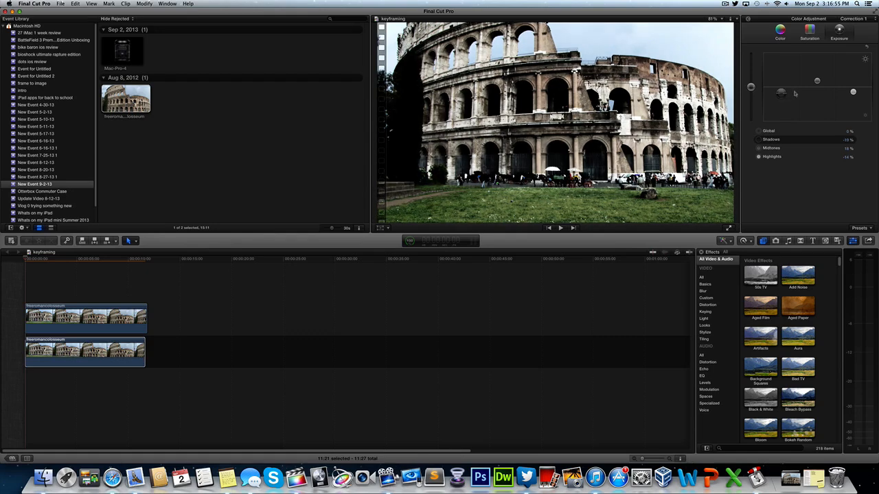
pyautogui.moveTo(830, 96)
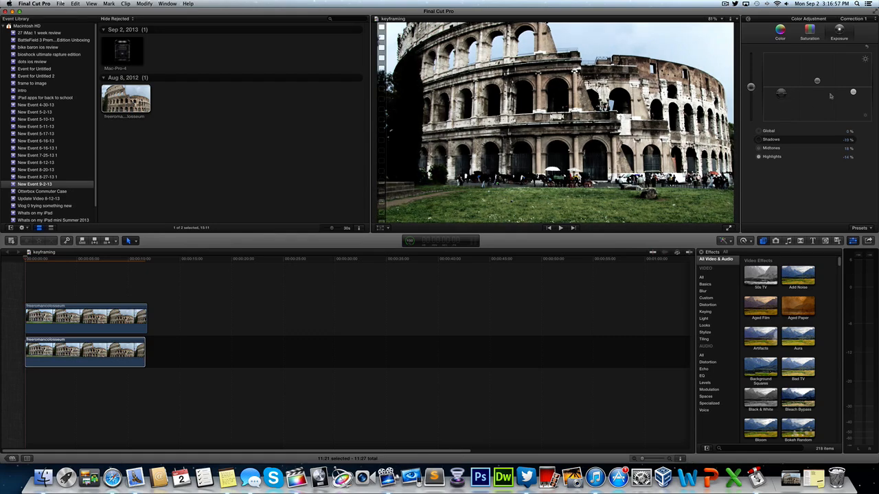
pyautogui.moveTo(817, 93); pyautogui.dragTo(817, 81)
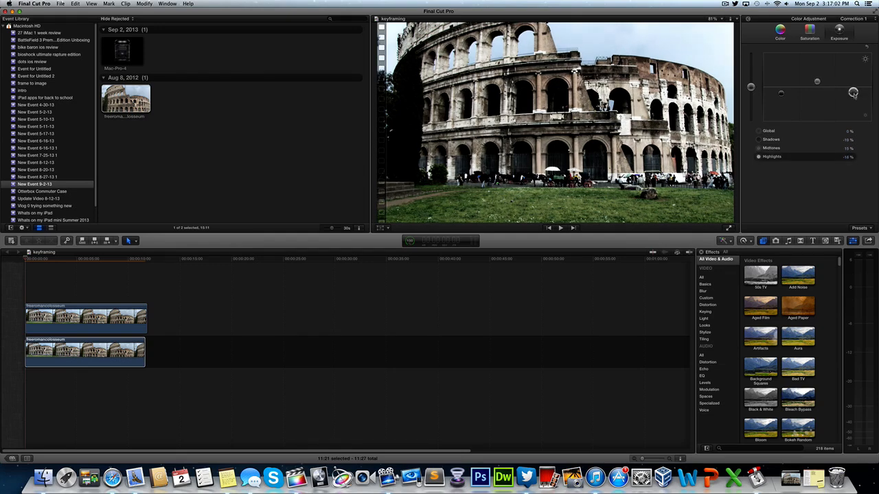
pyautogui.moveTo(853, 93); pyautogui.dragTo(854, 96)
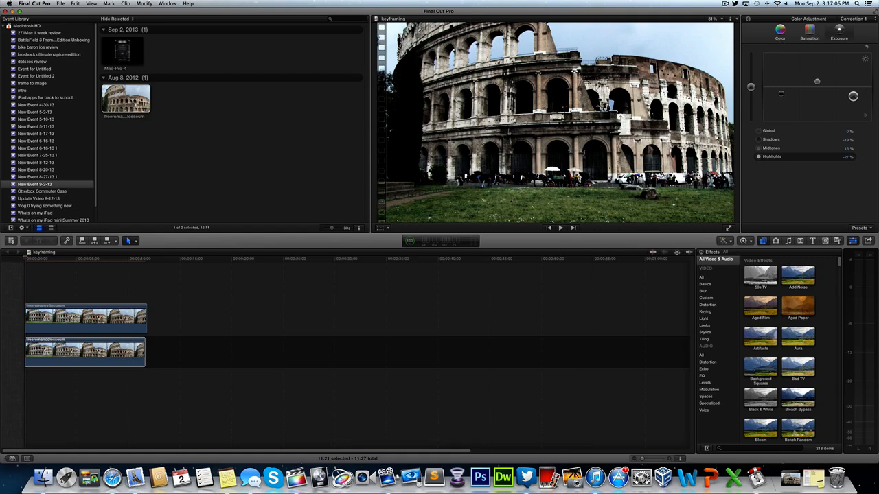
pyautogui.moveTo(780, 33)
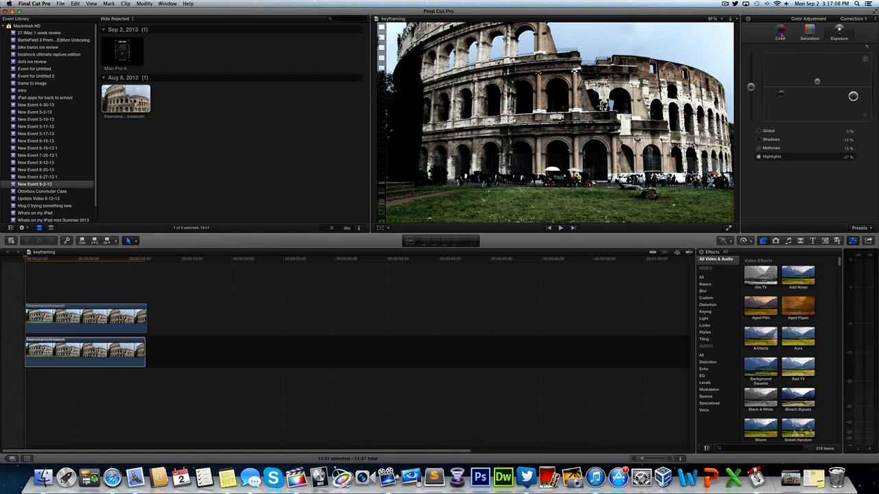
# Step: In the Color pane, push the Shadows puck up into blue for a cool tint
pyautogui.click(780, 30)
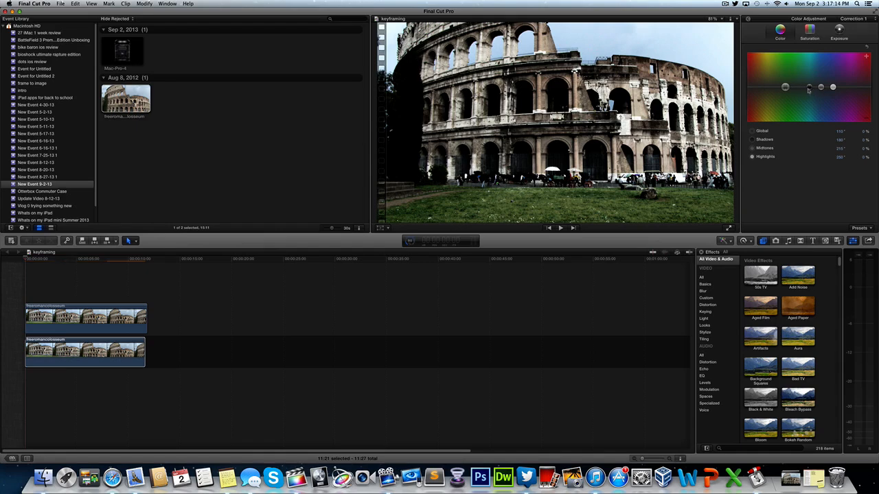
pyautogui.moveTo(820, 88); pyautogui.dragTo(812, 75)
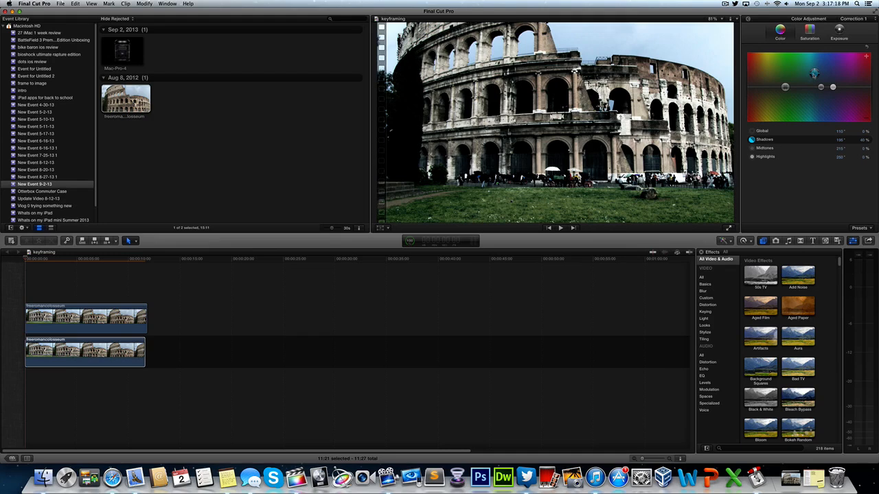
pyautogui.moveTo(811, 68)
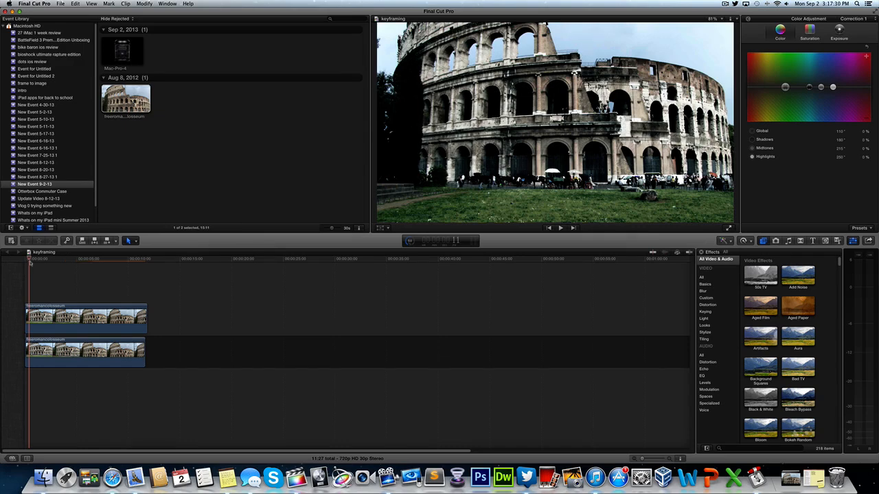
# Step: Move the playhead later in the timeline to review the finished blended grade
pyautogui.click(560, 228)
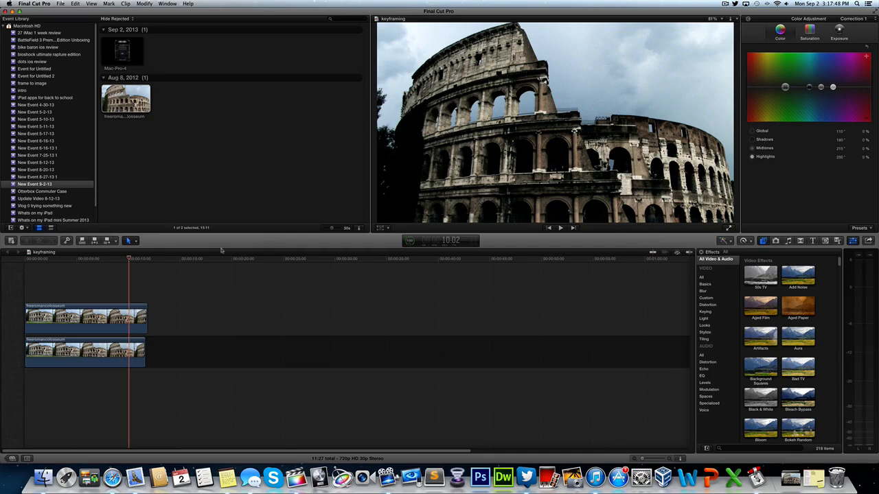
pyautogui.moveTo(335, 232)
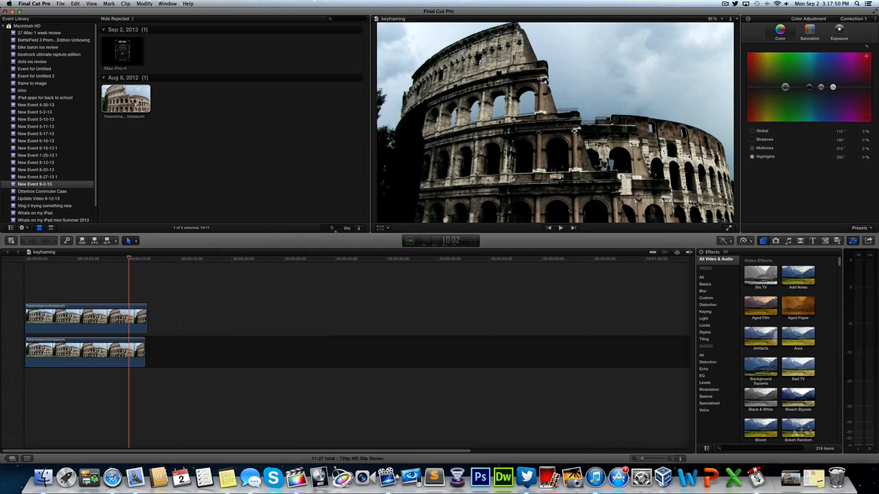